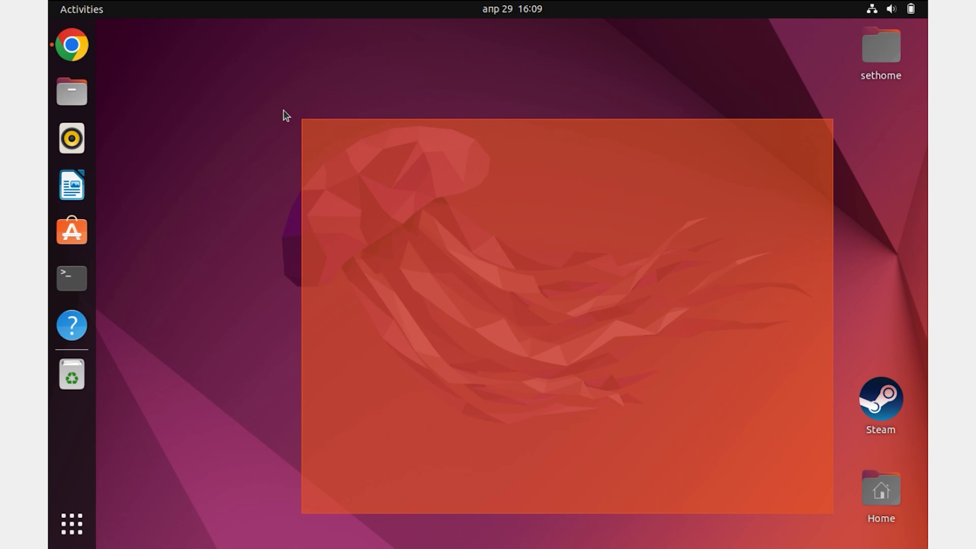
# - Open a Terminal window from the Ubuntu dock
pyautogui.click(71, 278)
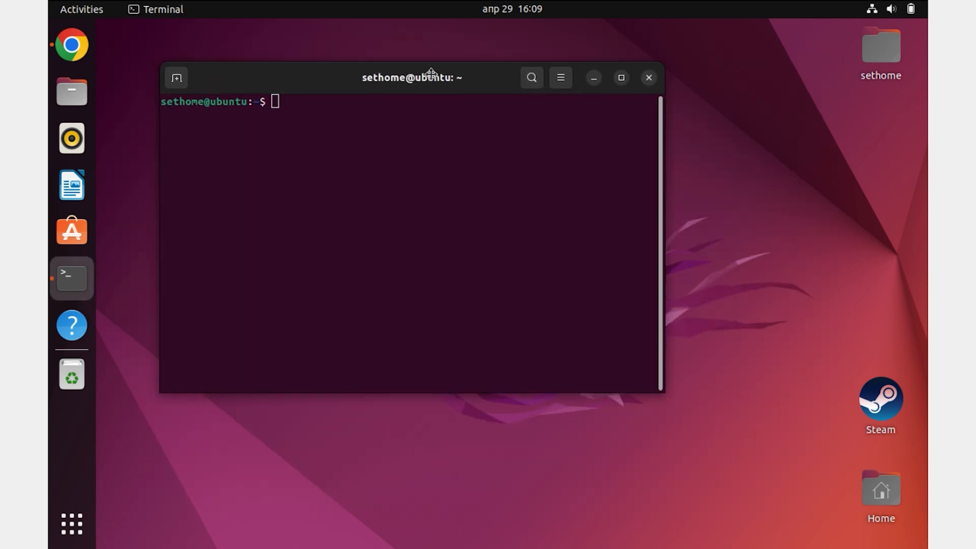
# - Install SimpleScreenRecorder with 'sudo apt install simplescreenrecorder', confirming with y
pyautogui.moveTo(411, 77); pyautogui.dragTo(503, 128)
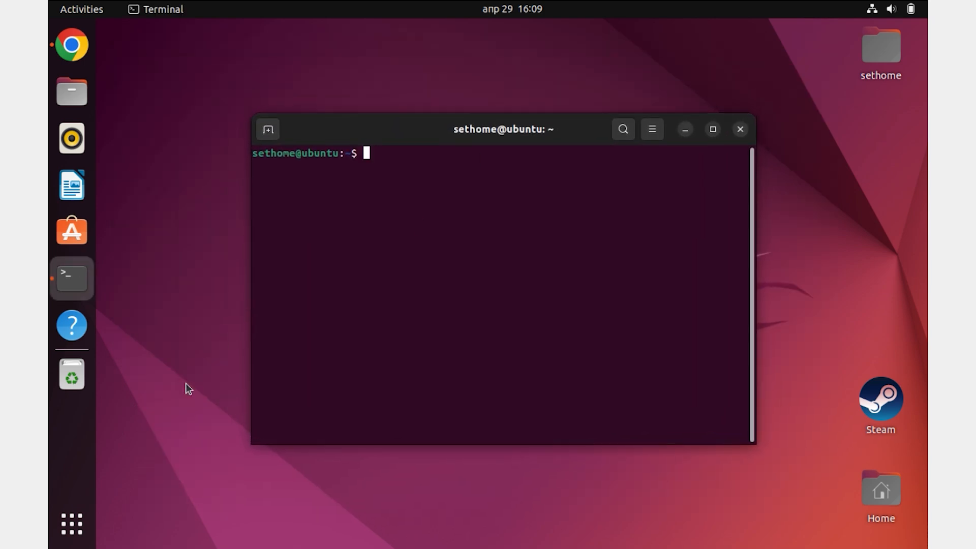
pyautogui.write('sudo')
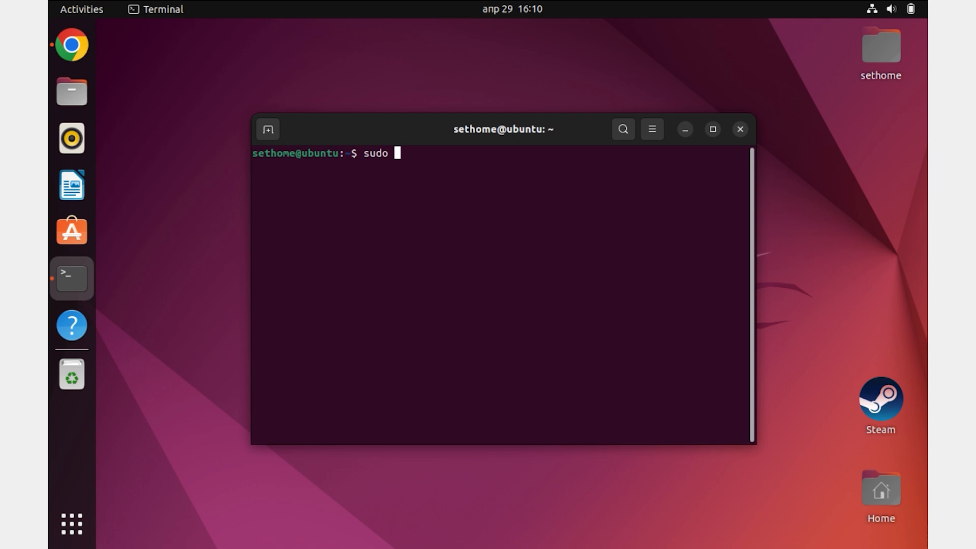
pyautogui.write('apt insta')
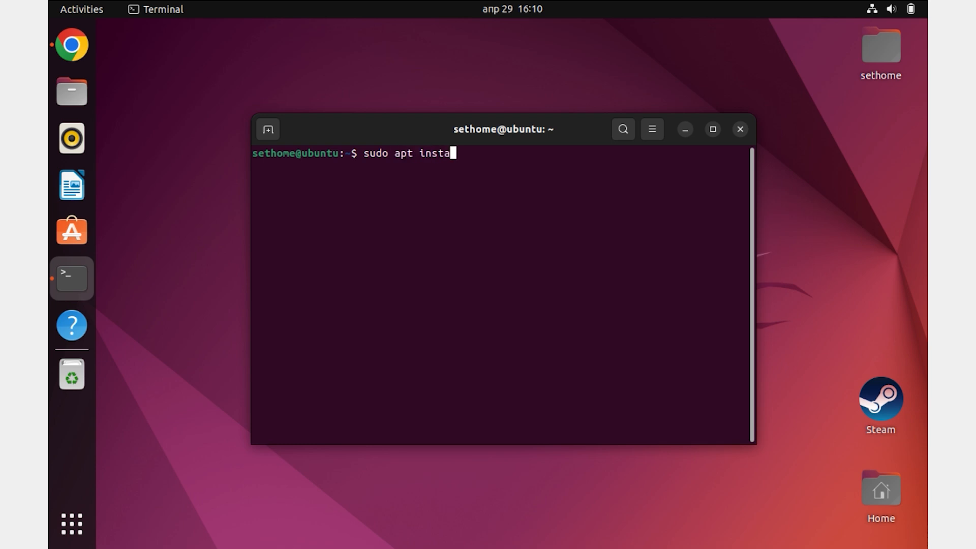
pyautogui.write('ll simplescreenrecorder')
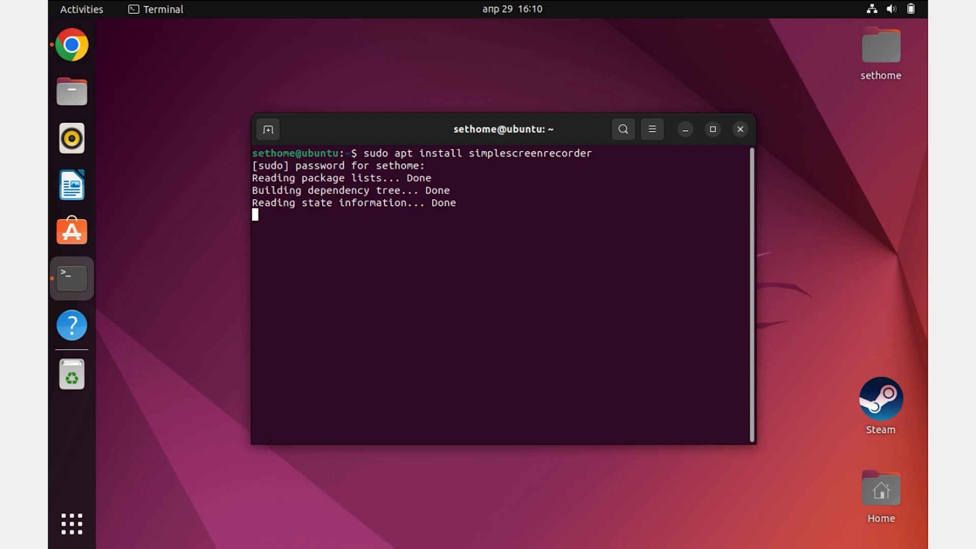
pyautogui.write('y')
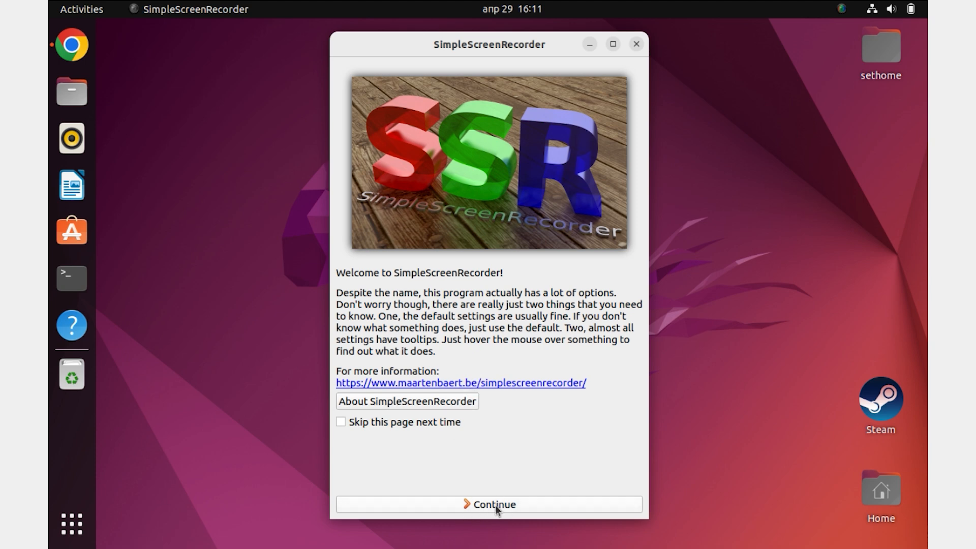
# - Continue past the SimpleScreenRecorder welcome page to the input settings page
pyautogui.click(488, 504)
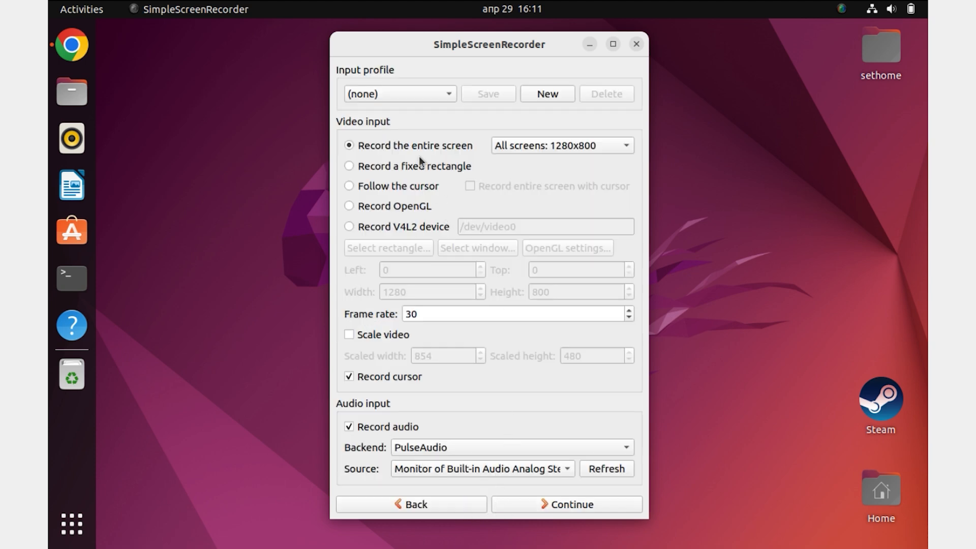
pyautogui.moveTo(416, 135)
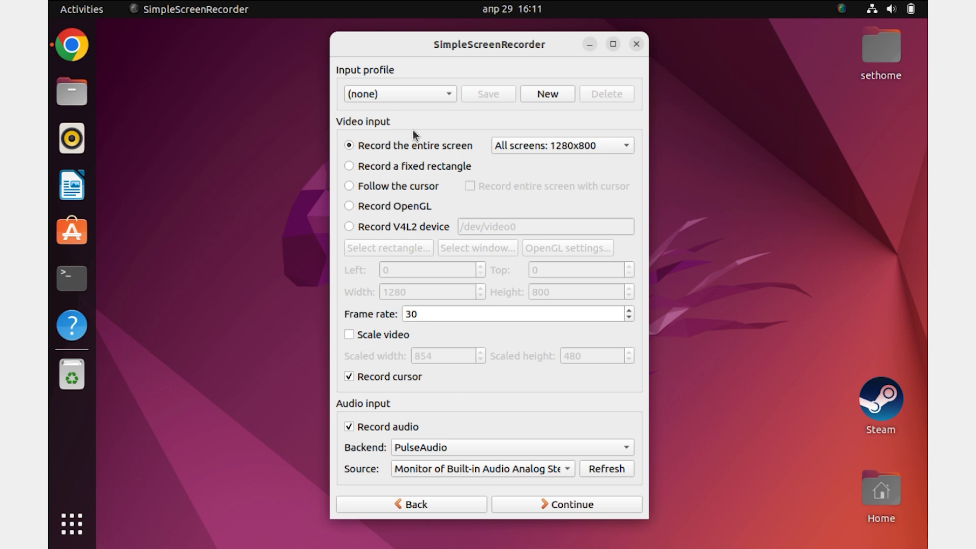
pyautogui.moveTo(388, 86)
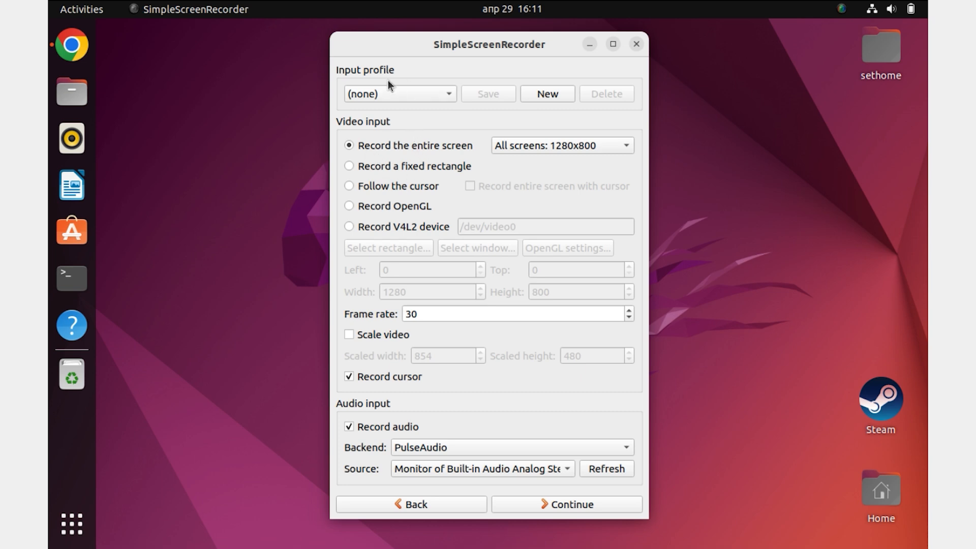
pyautogui.moveTo(401, 75)
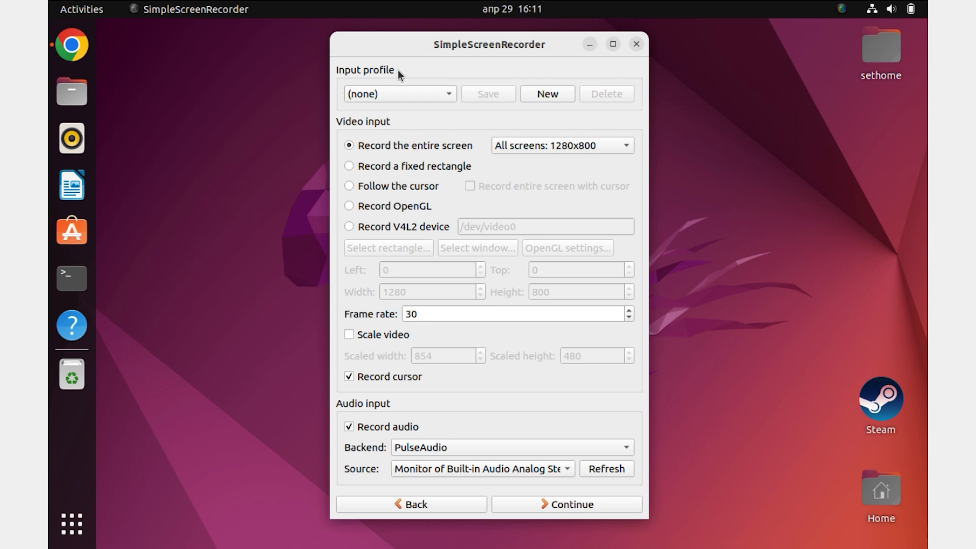
pyautogui.click(560, 145)
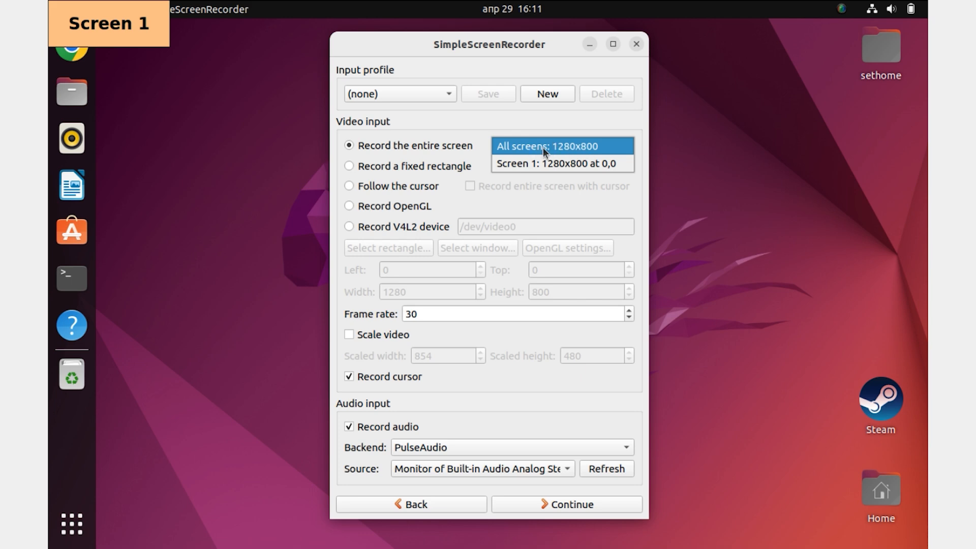
pyautogui.click(560, 146)
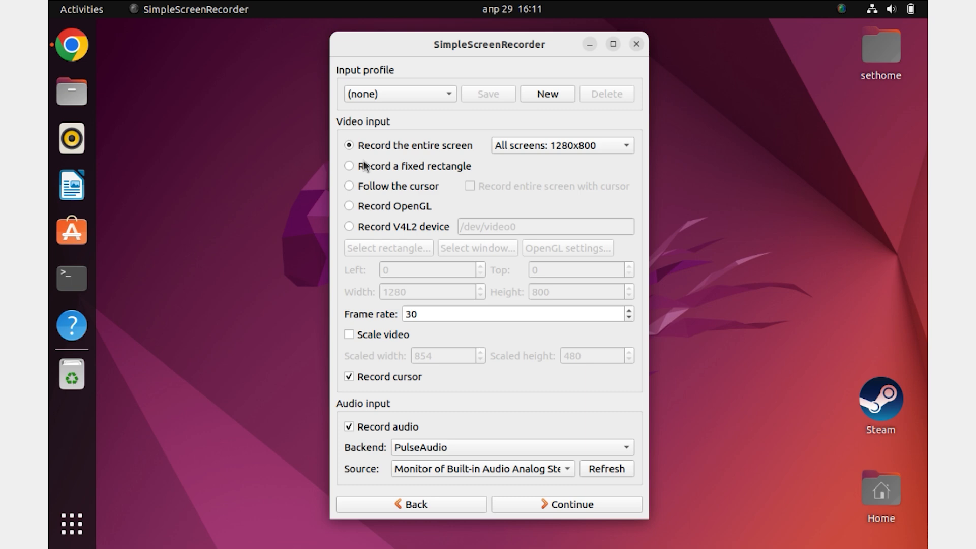
pyautogui.click(517, 313)
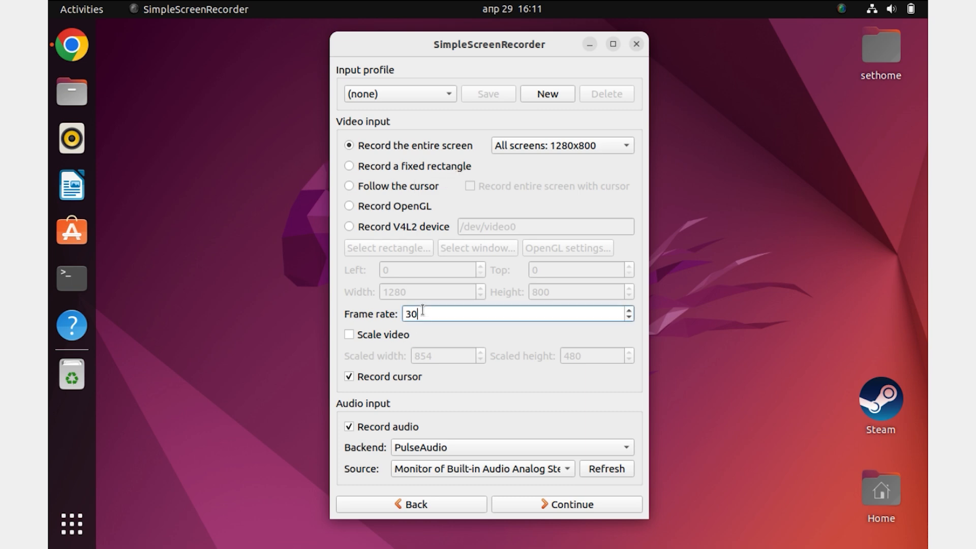
pyautogui.moveTo(392, 313)
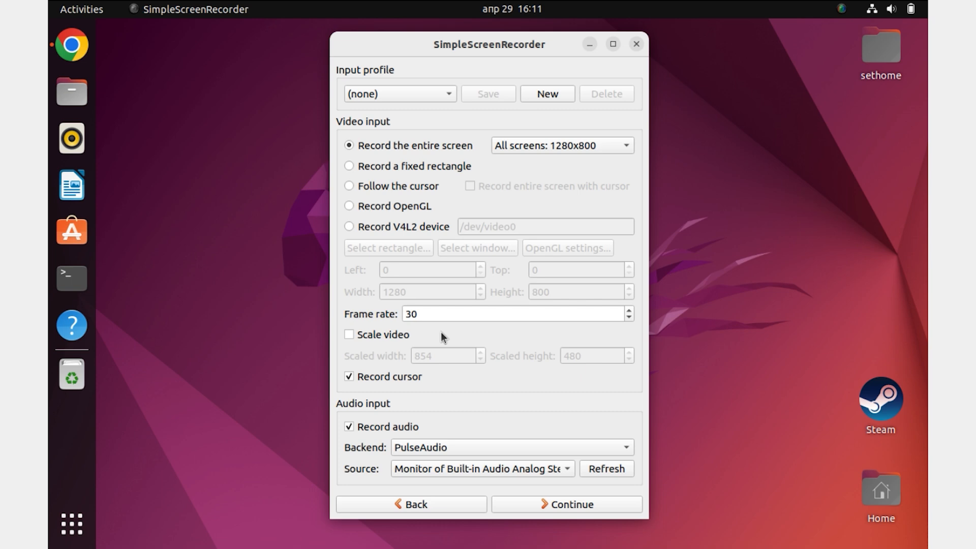
pyautogui.click(349, 377)
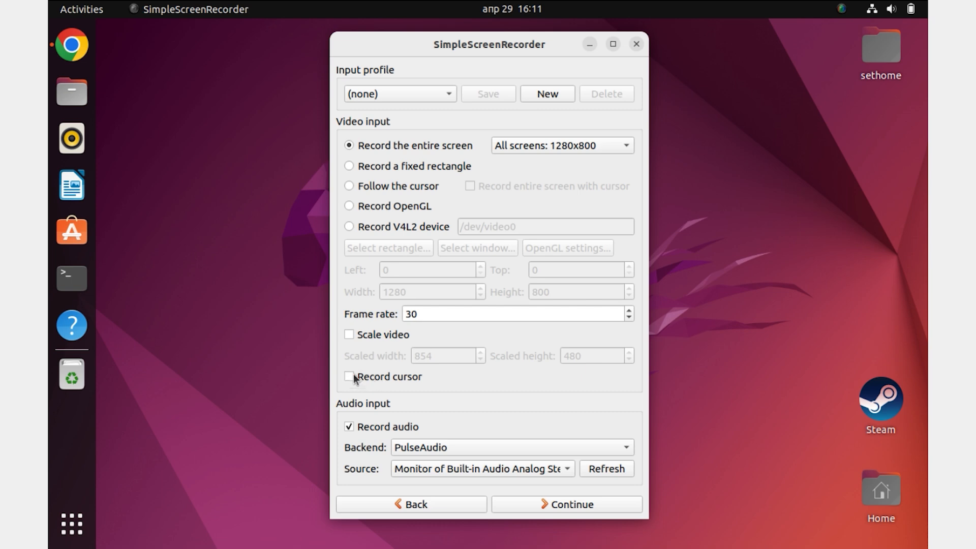
pyautogui.click(348, 377)
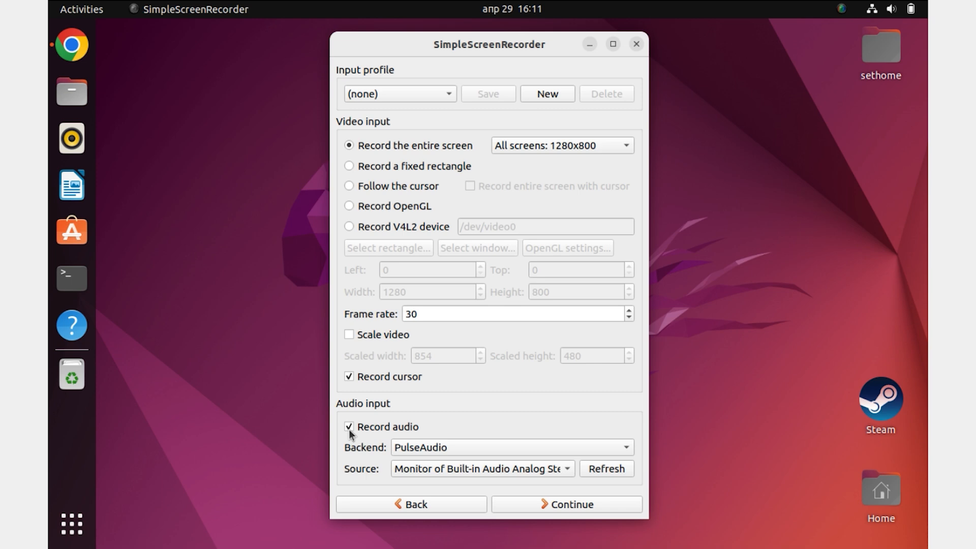
pyautogui.moveTo(462, 455)
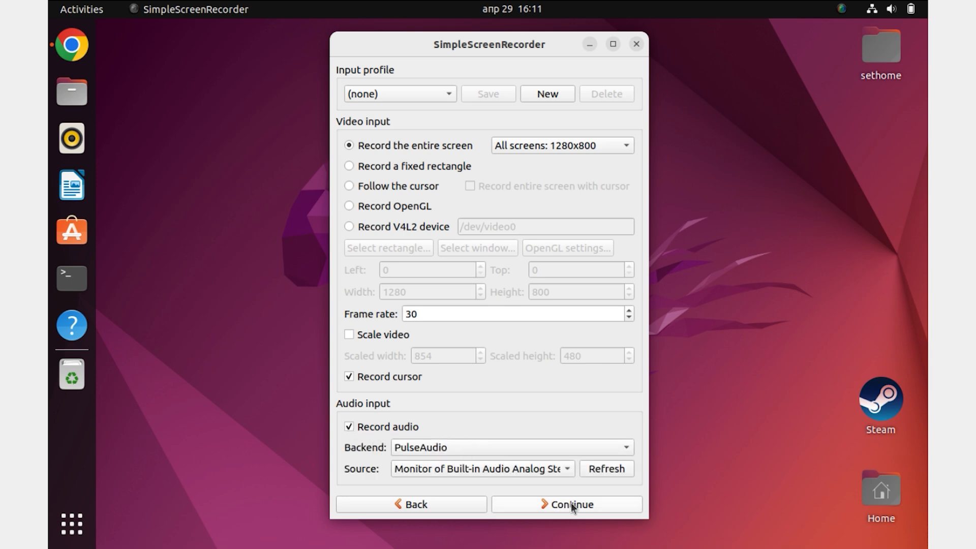
# - On the output settings page, change the H.264 preset from superfast to medium
pyautogui.click(566, 505)
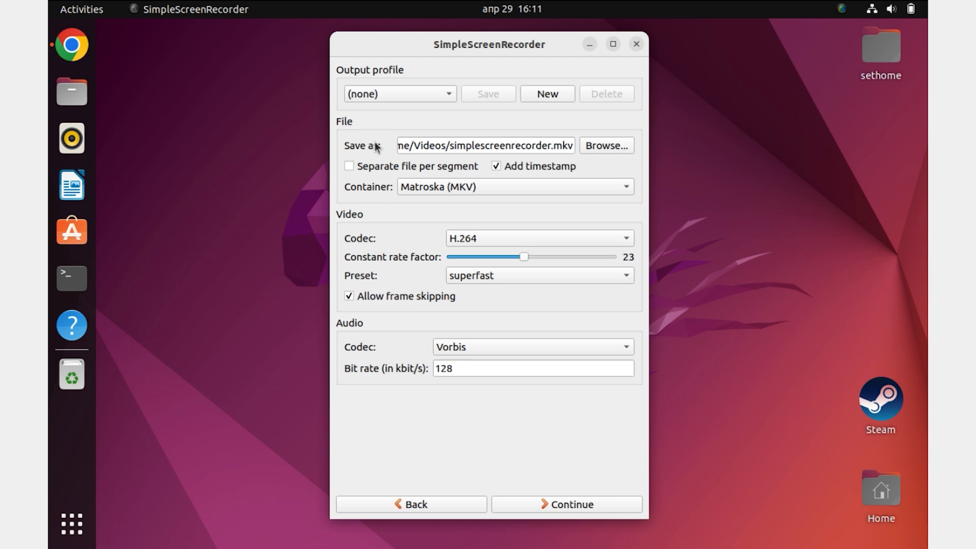
pyautogui.click(486, 145)
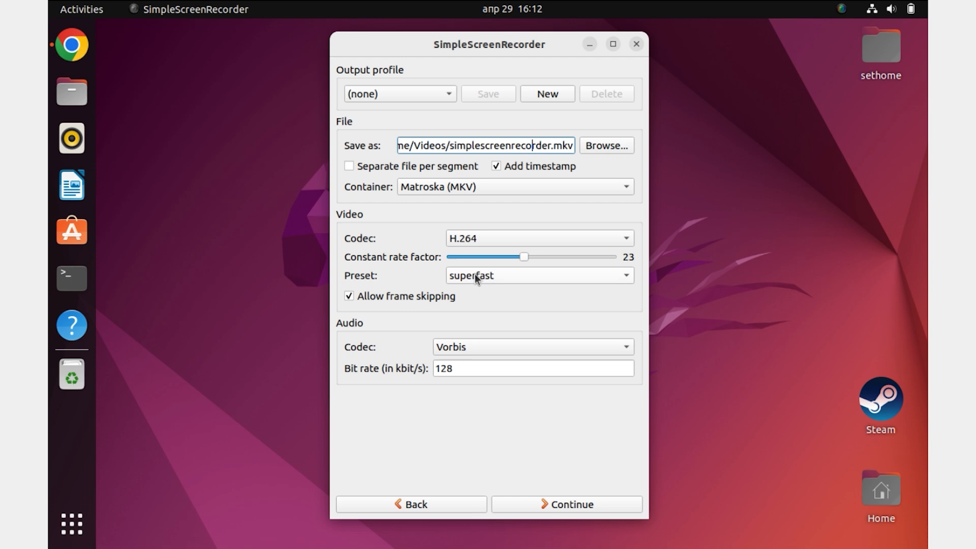
pyautogui.click(538, 275)
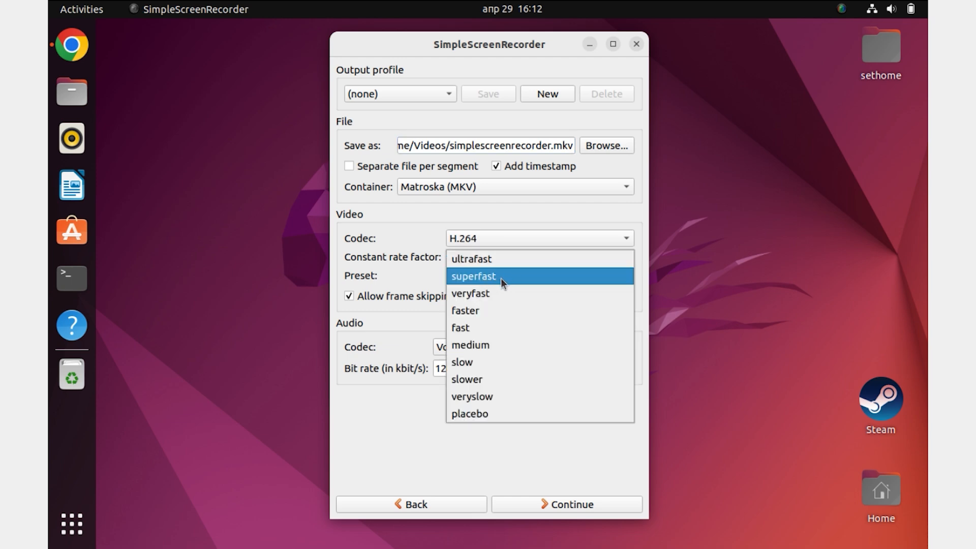
pyautogui.click(470, 345)
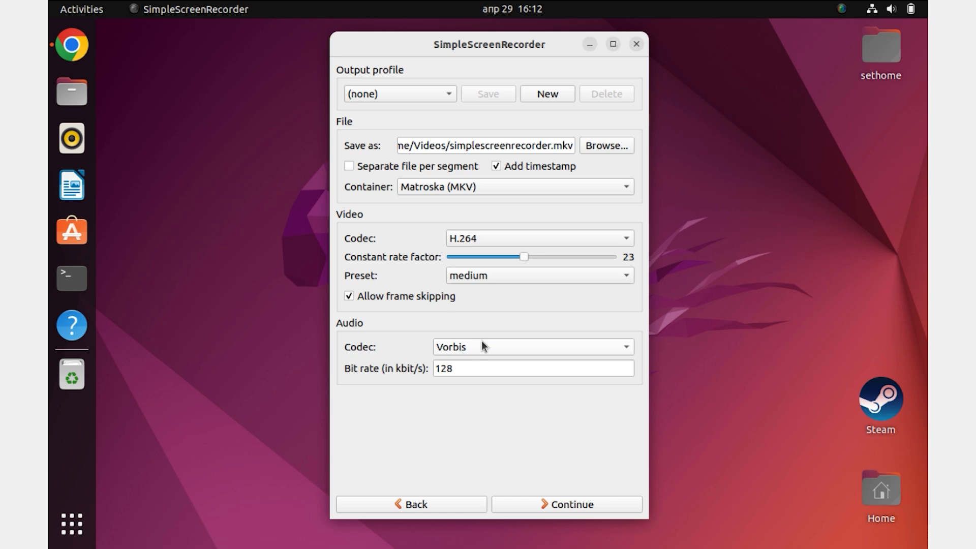
pyautogui.moveTo(469, 313)
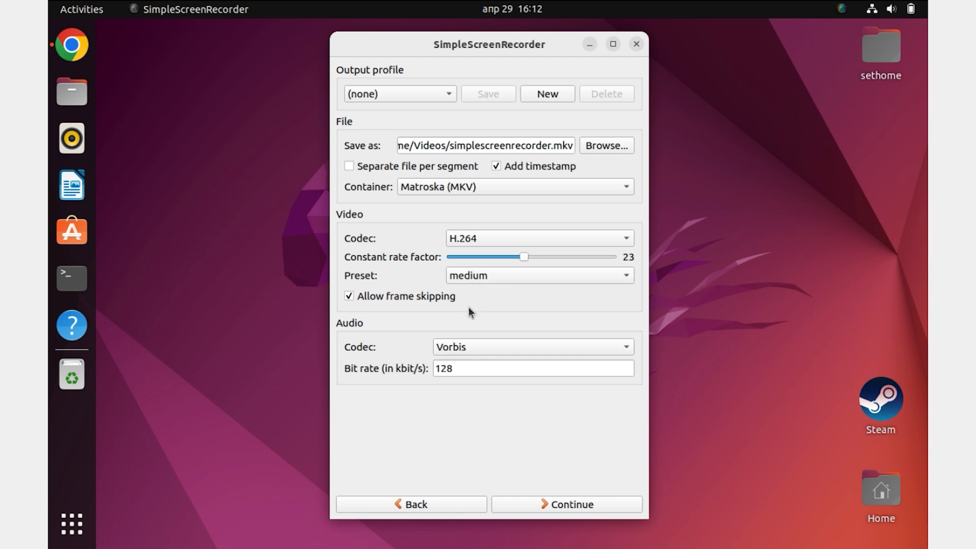
pyautogui.moveTo(454, 314)
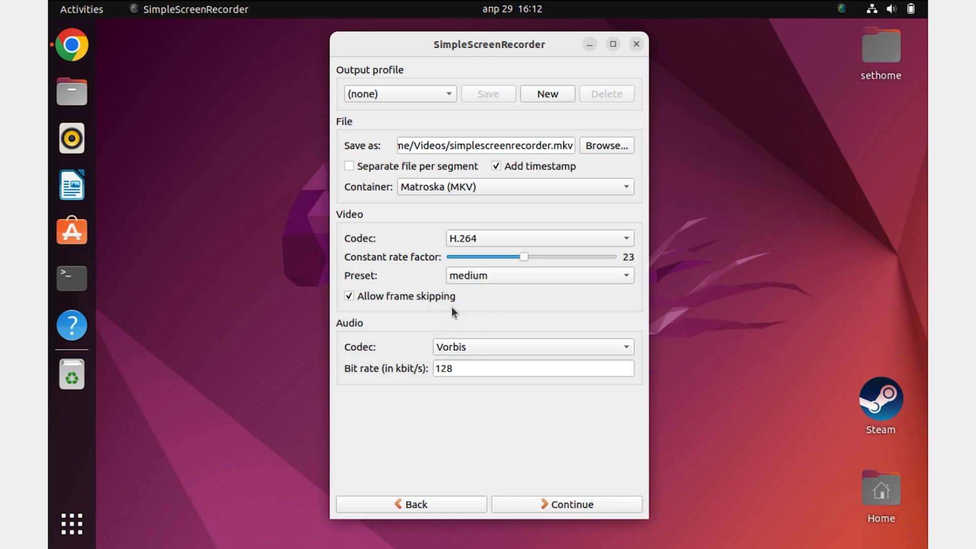
pyautogui.moveTo(606, 457)
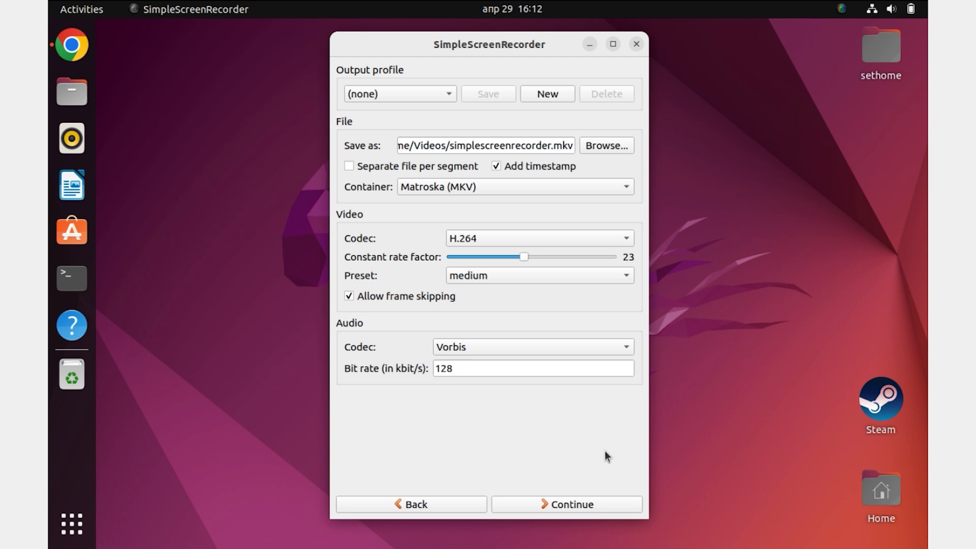
# - Advance from the output settings to the recording page
pyautogui.click(566, 504)
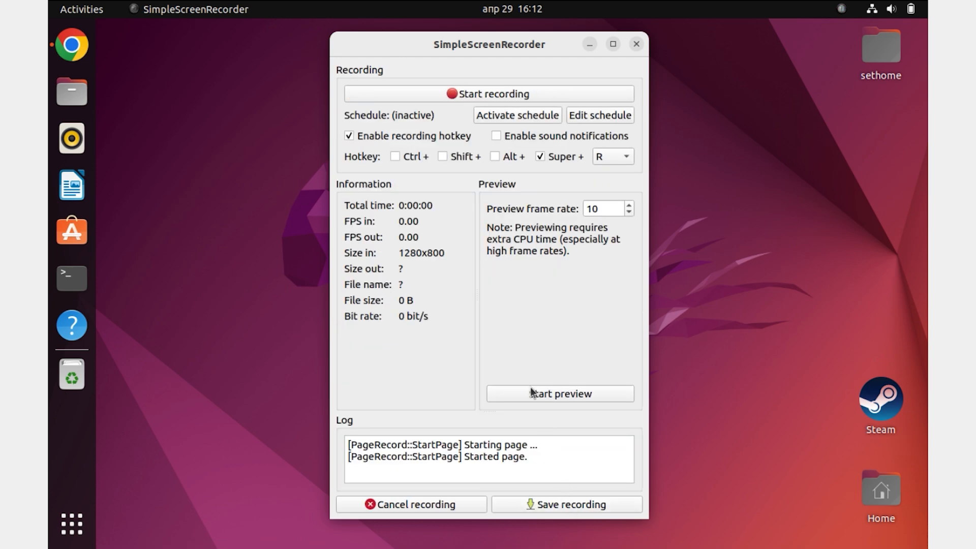
pyautogui.moveTo(452, 103)
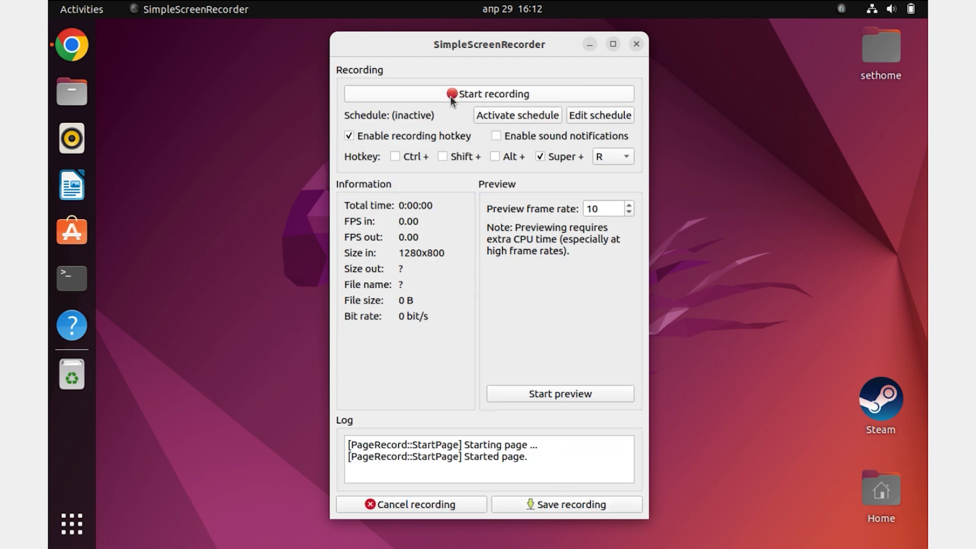
pyautogui.moveTo(386, 143)
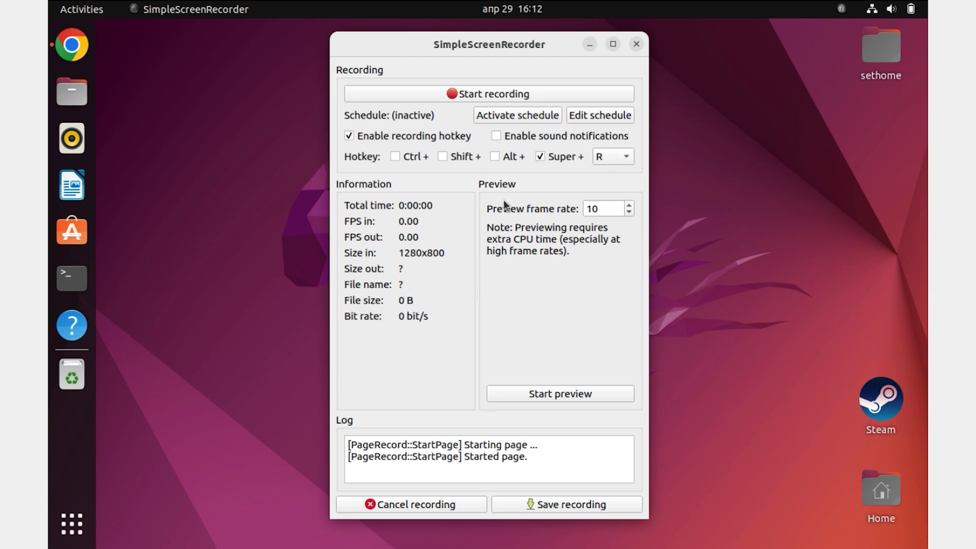
# - Minimize the recorder and start recording from its top-bar tray icon
pyautogui.click(636, 43)
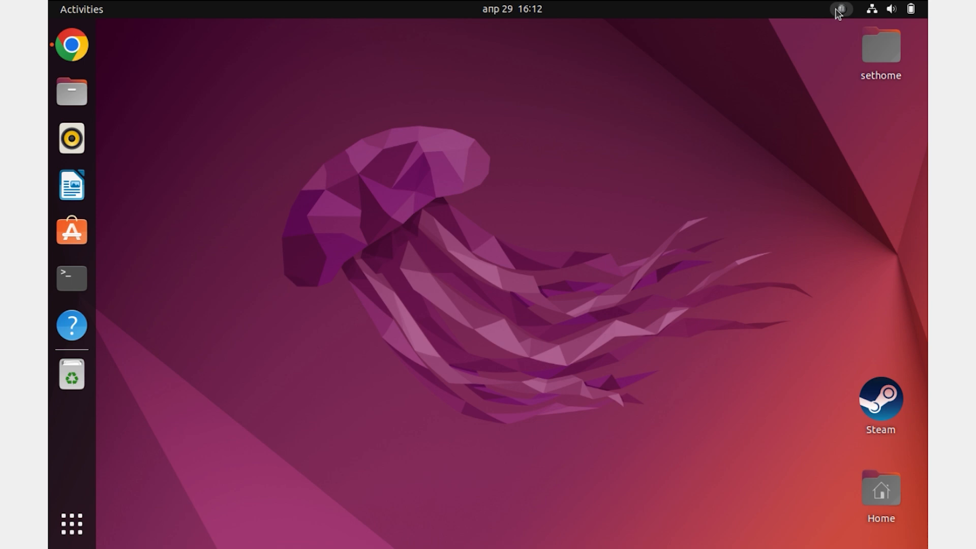
pyautogui.click(841, 9)
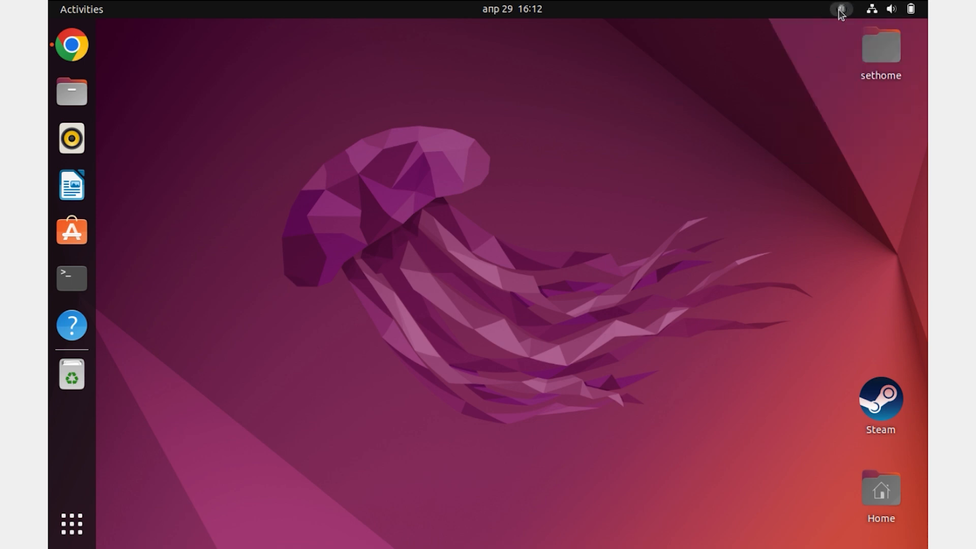
pyautogui.click(841, 9)
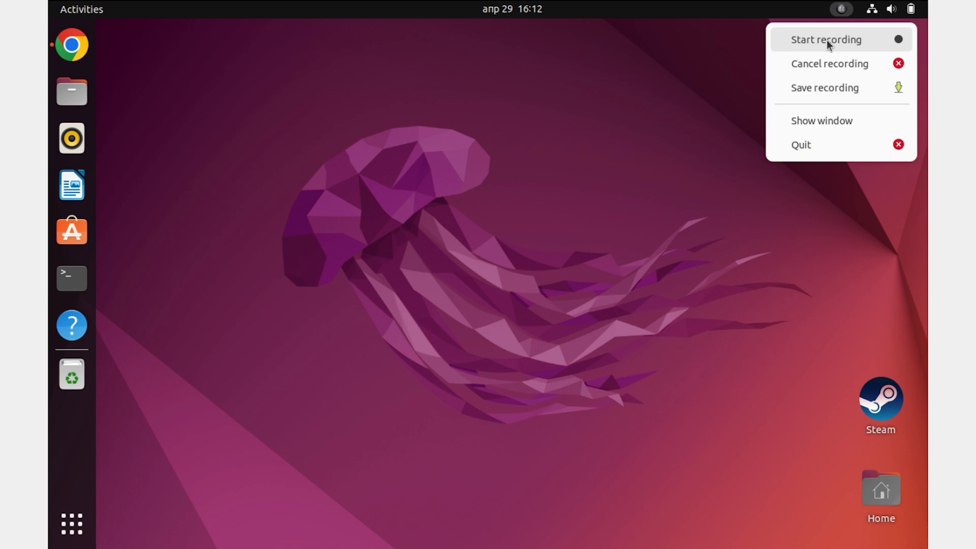
pyautogui.click(826, 39)
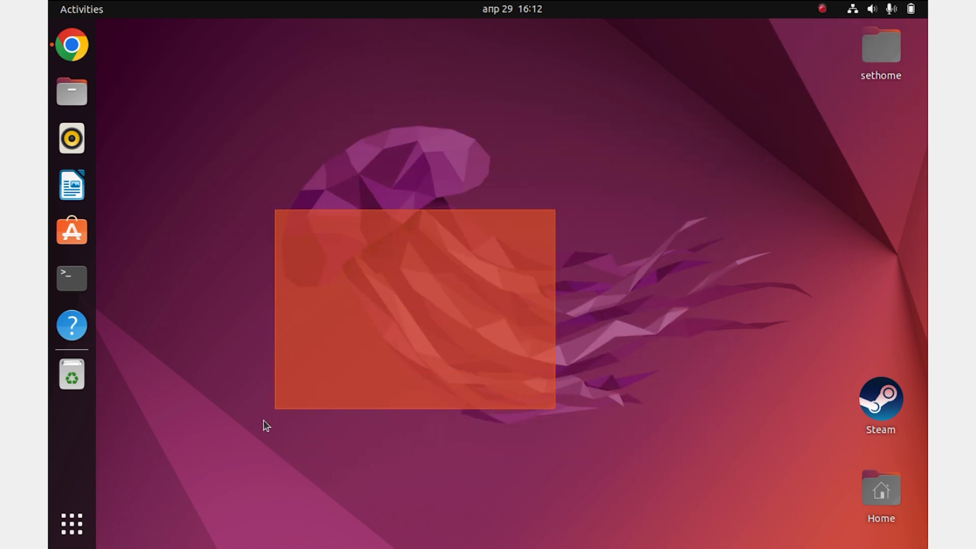
pyautogui.click(821, 9)
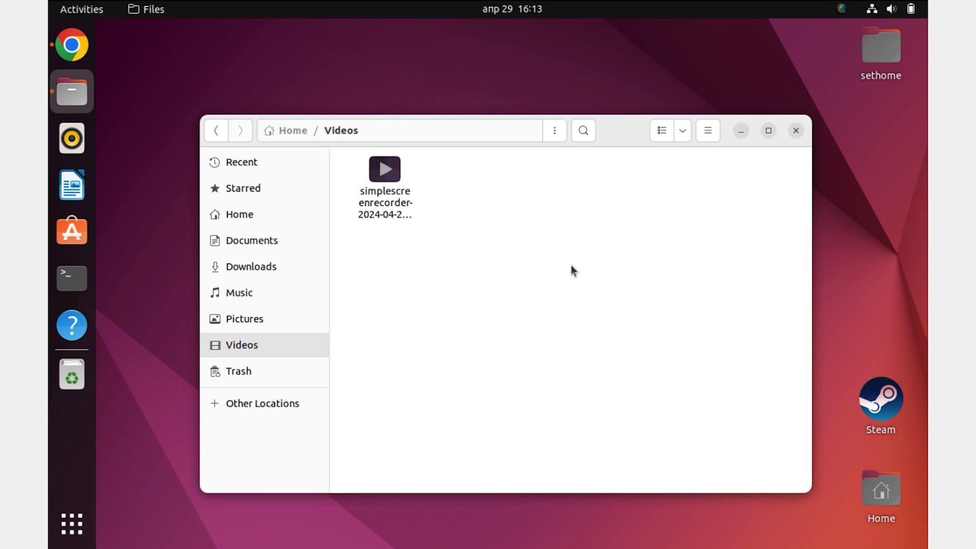
pyautogui.moveTo(561, 277)
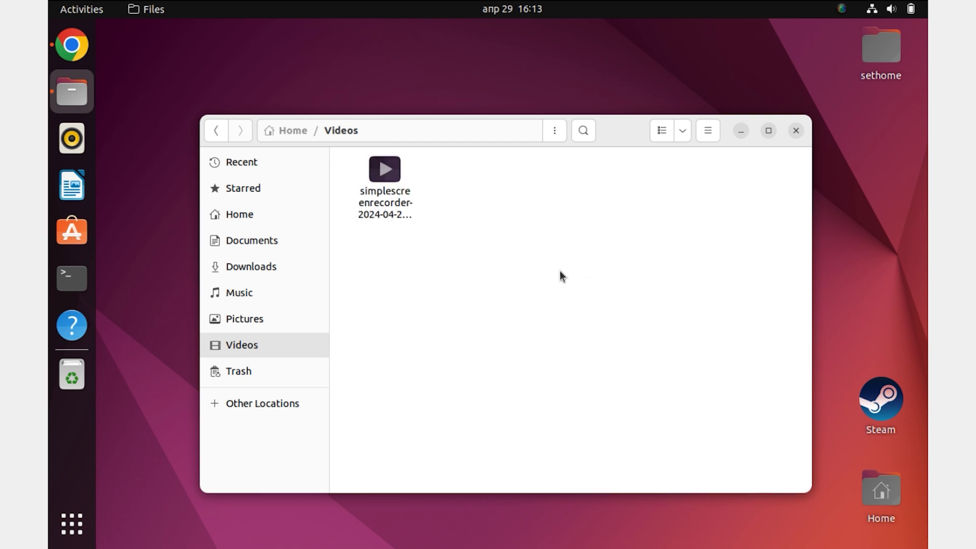
pyautogui.moveTo(552, 278)
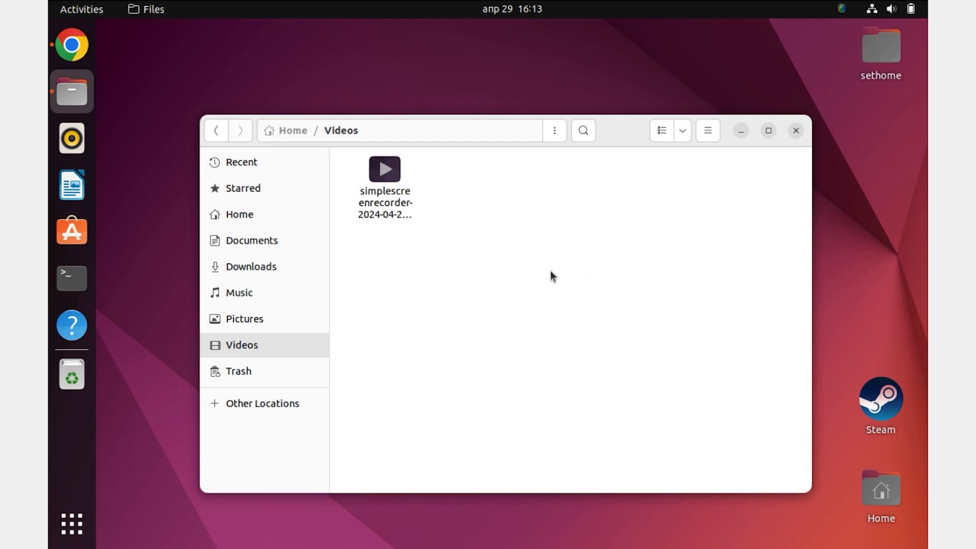